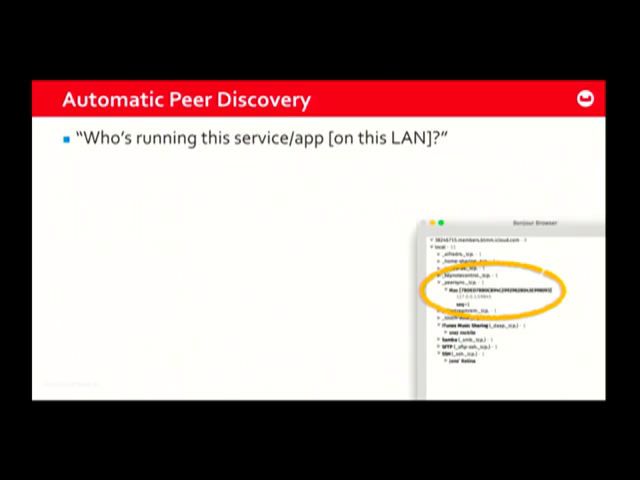
# - Advance through the slides leading into the Grocery Sync demo and its nickname prompt
pyautogui.press('right')
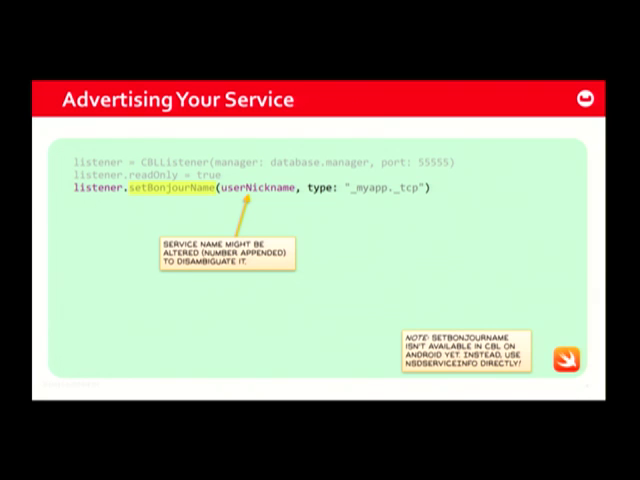
pyautogui.press('Right')
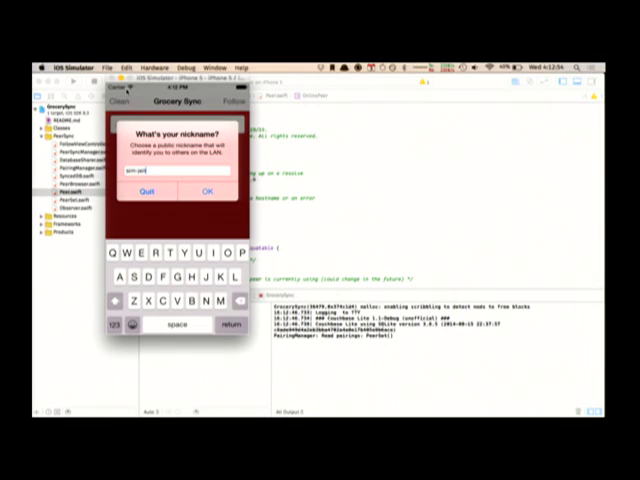
# - Show the 'On your network' list of peers Grocery Sync can sync with
pyautogui.click(206, 192)
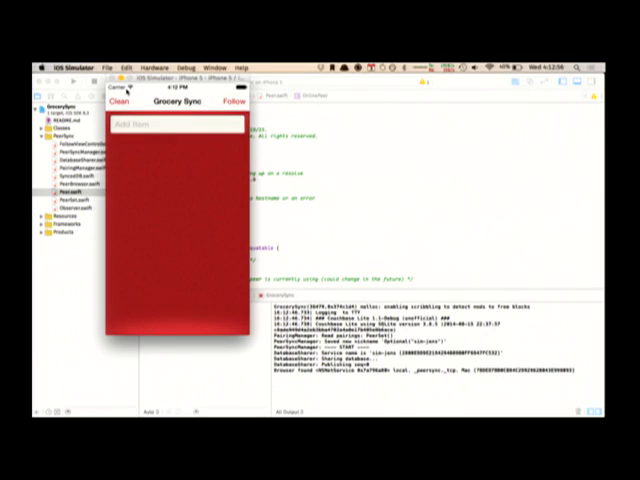
pyautogui.moveTo(164, 170)
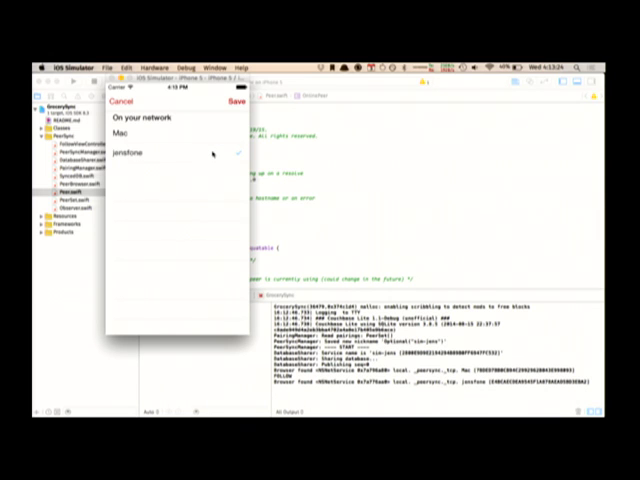
# - Sync with a nearby peer so the list fills with items like WWDC ticket and iPhone 7
pyautogui.click(150, 152)
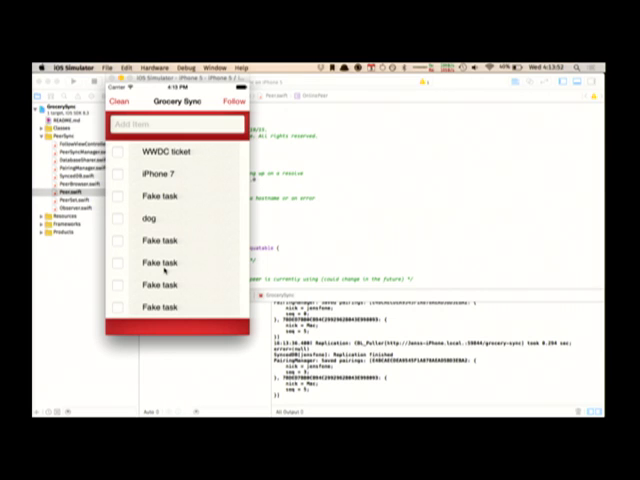
pyautogui.click(120, 152)
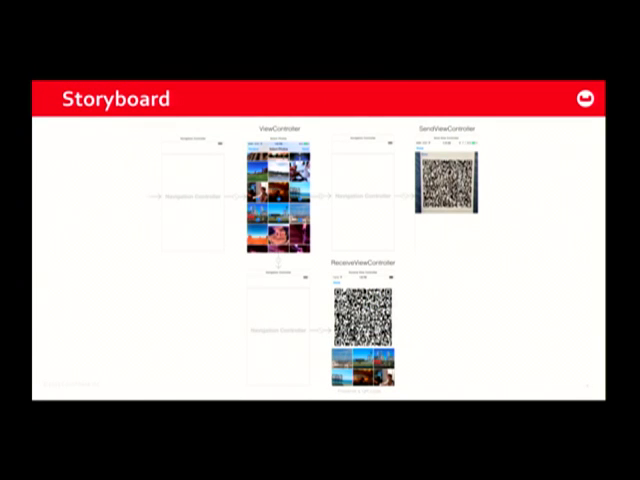
# - Advance to the Storyboard slide with the main, send and receive view controllers
pyautogui.press('Right')
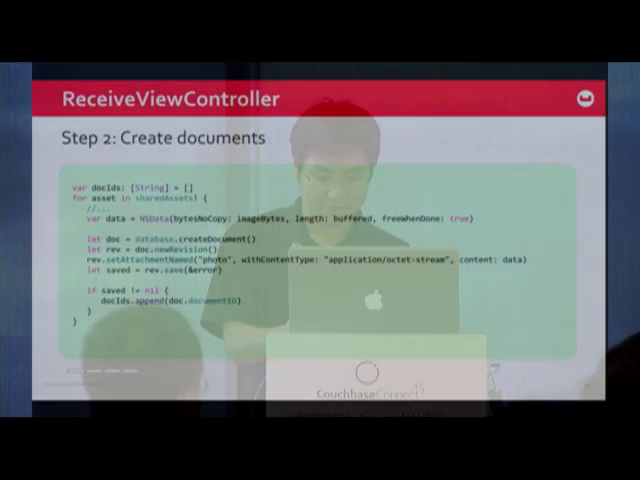
# - Advance from the ReceiveViewController 'Create documents' slide to the Source Code slide
pyautogui.press('Right')
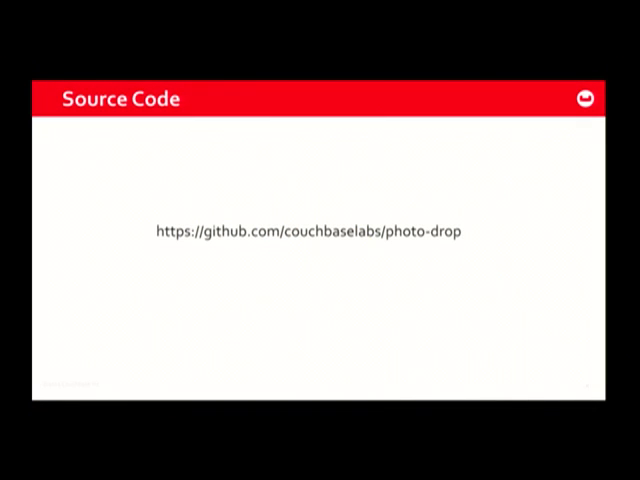